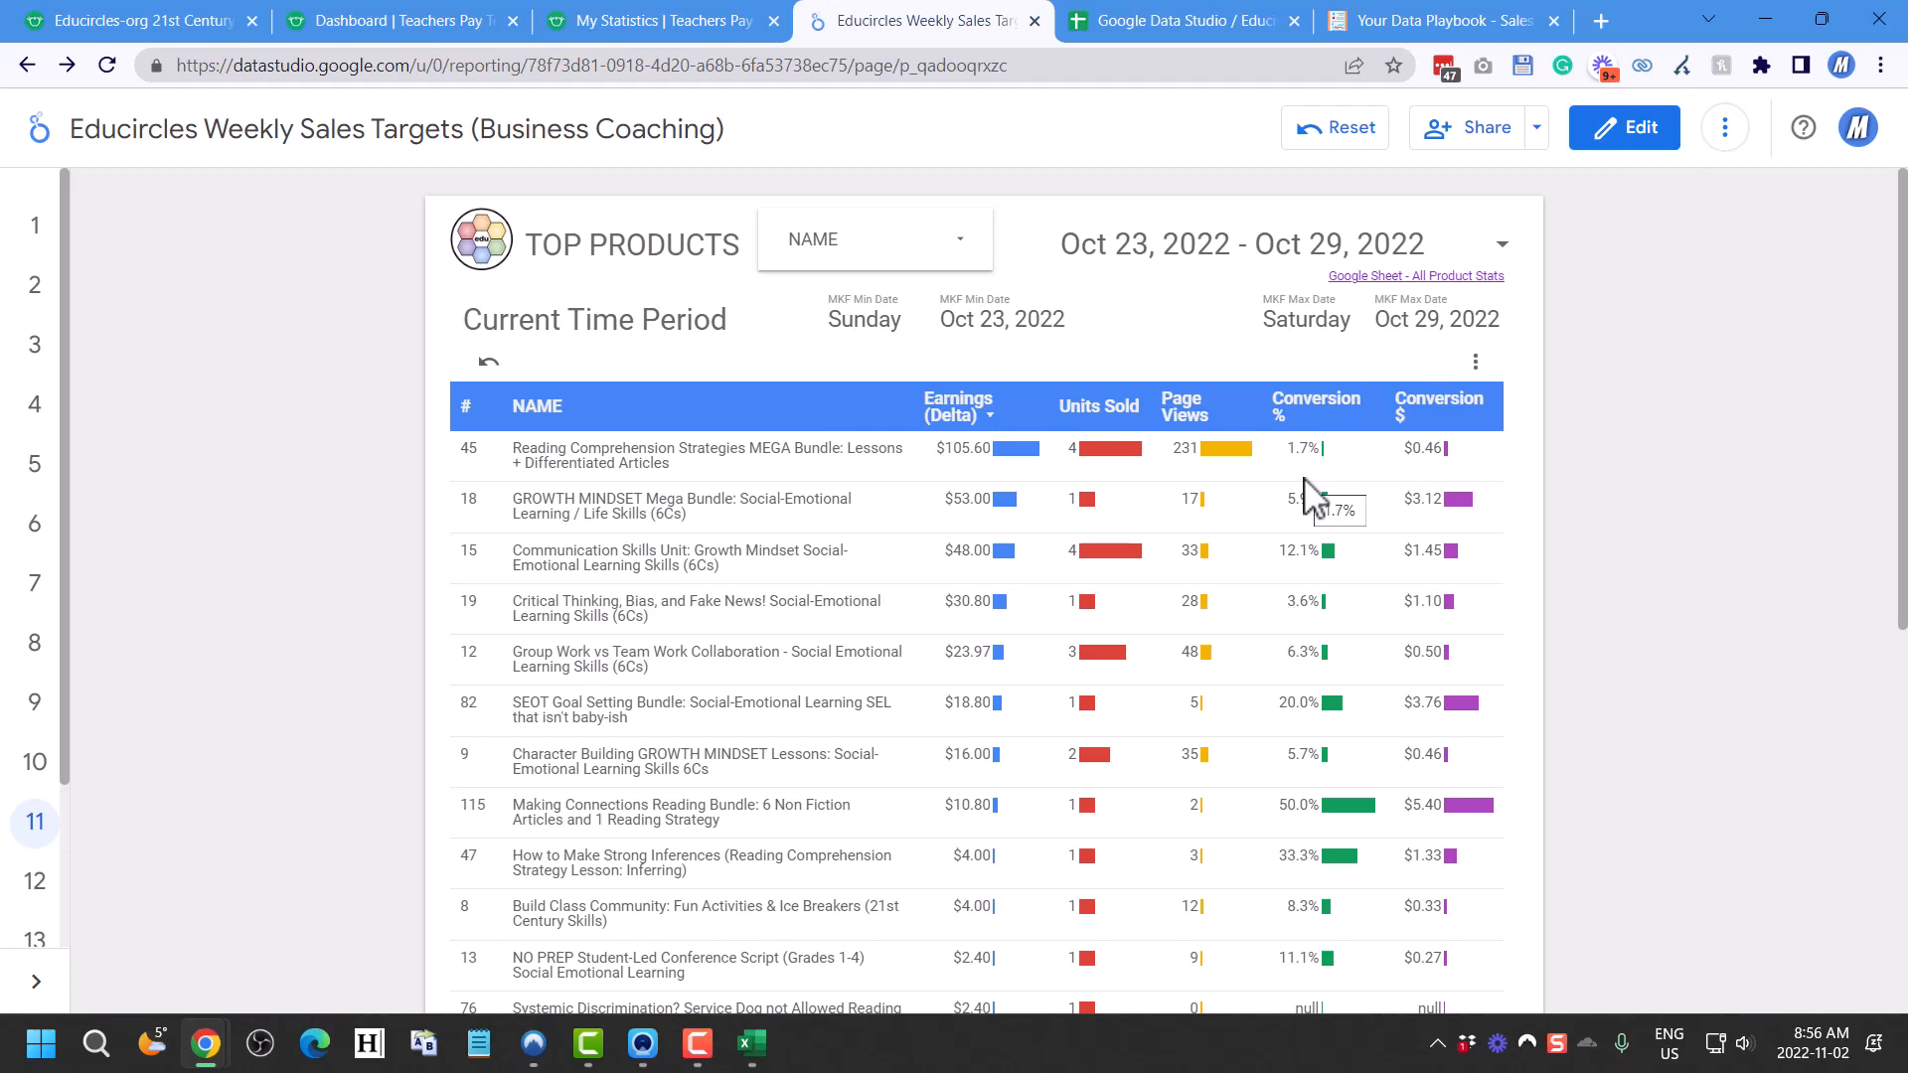
mouse_move(401, 20)
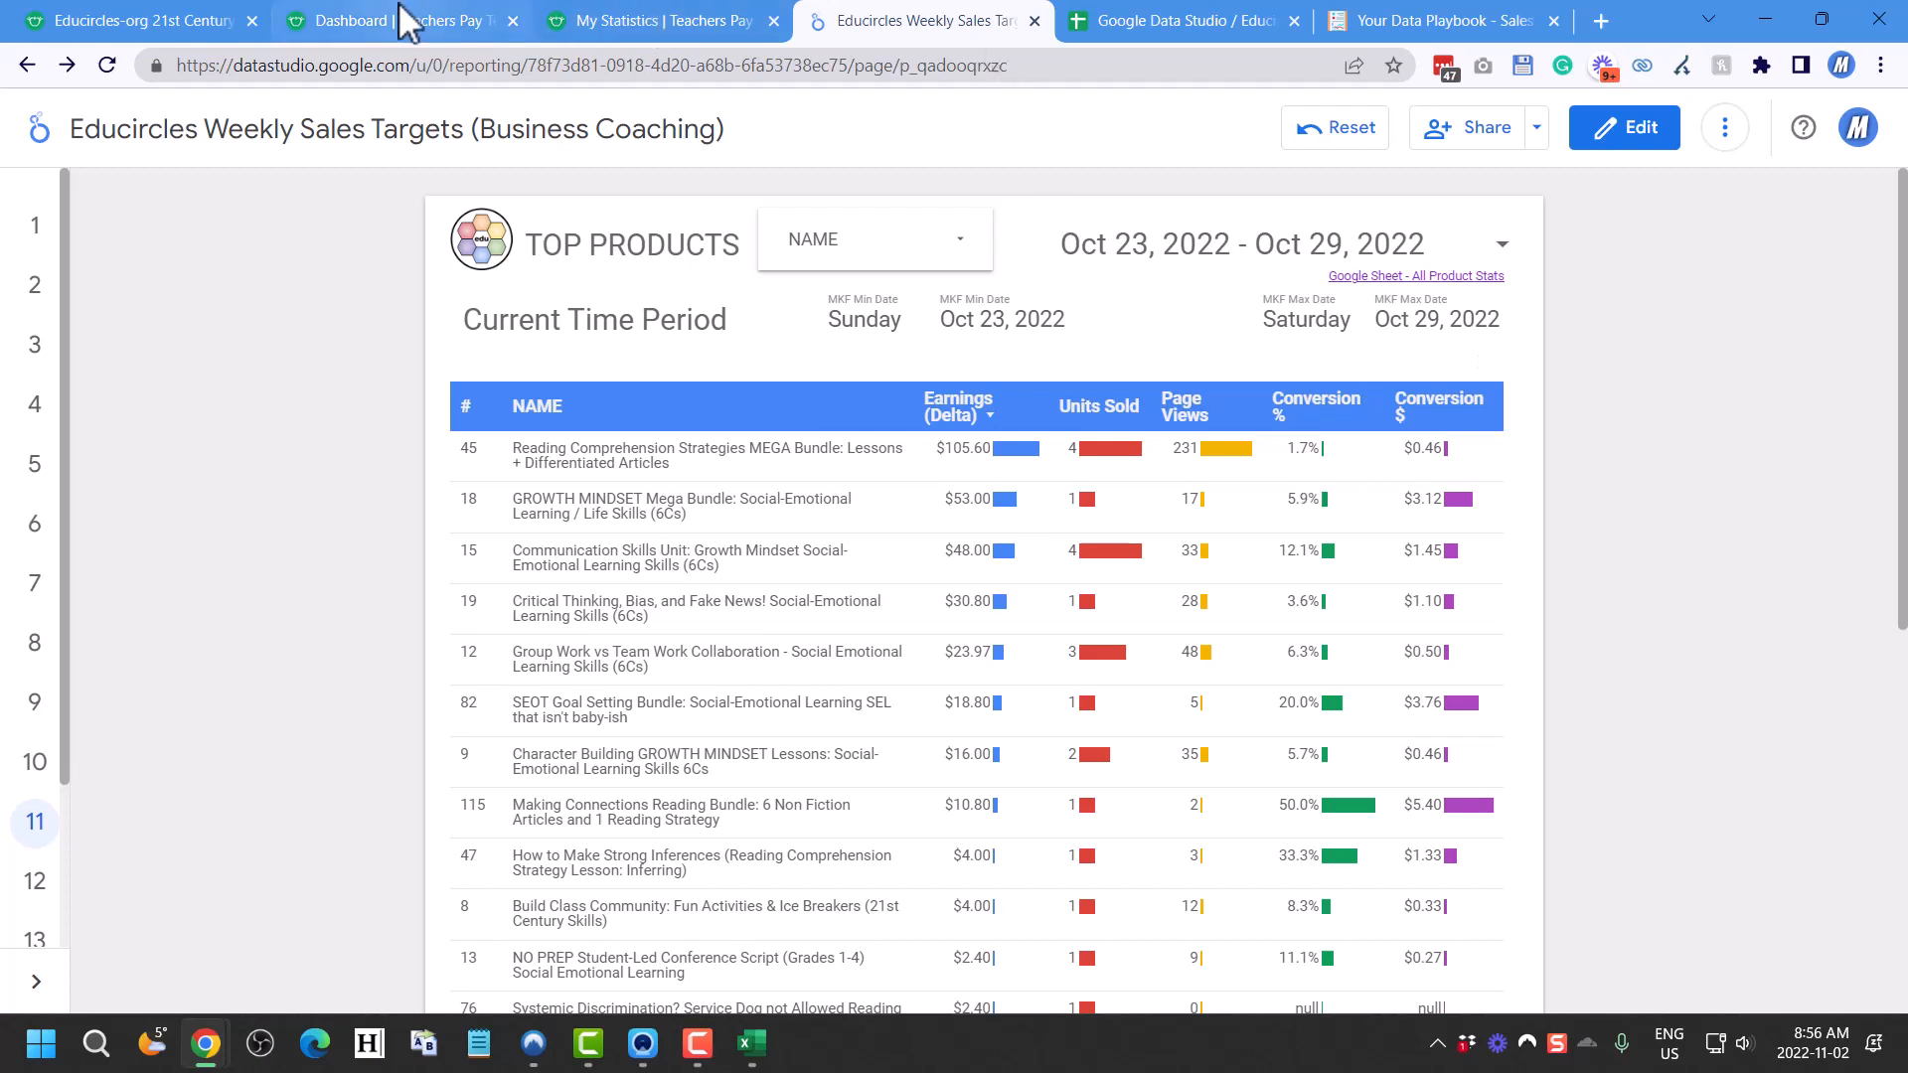
Confirm the conversions chart covers the reading mega bundle and choose a Custom Range period
click(395, 20)
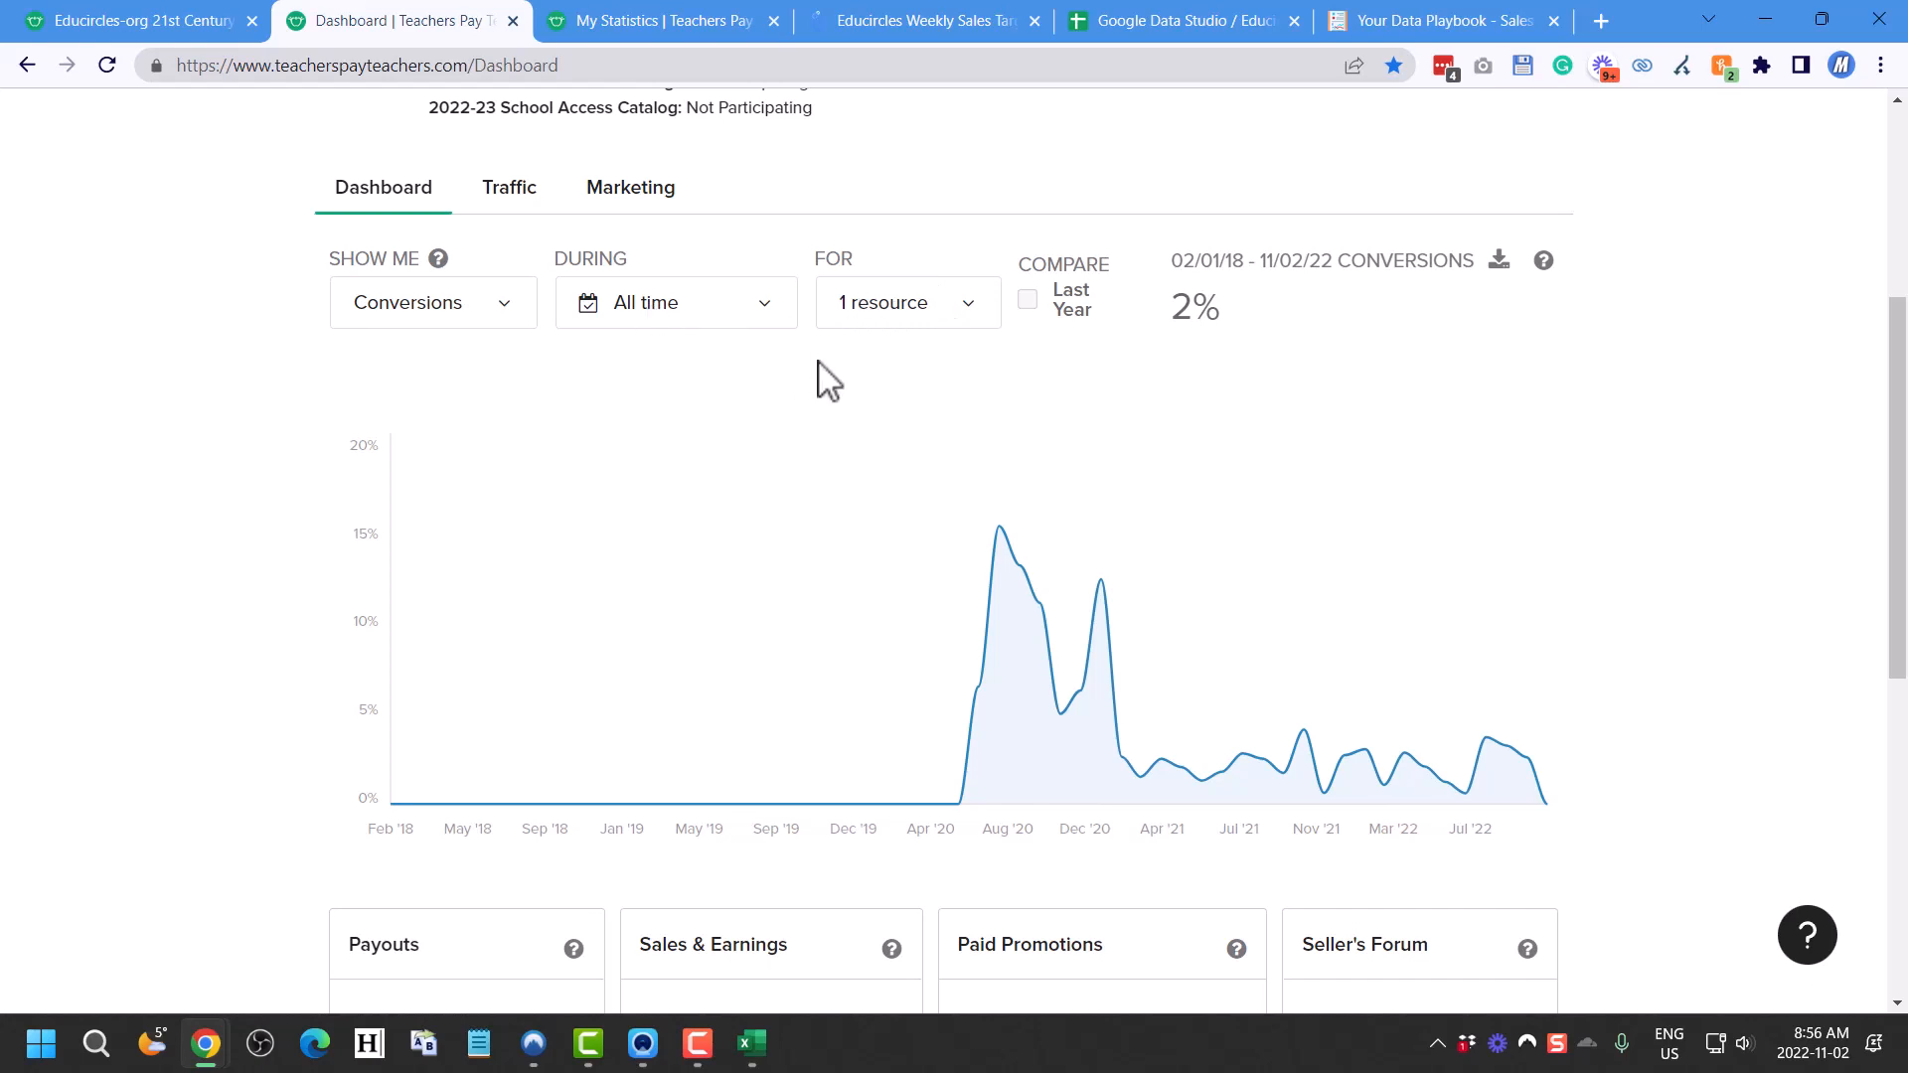
click(906, 303)
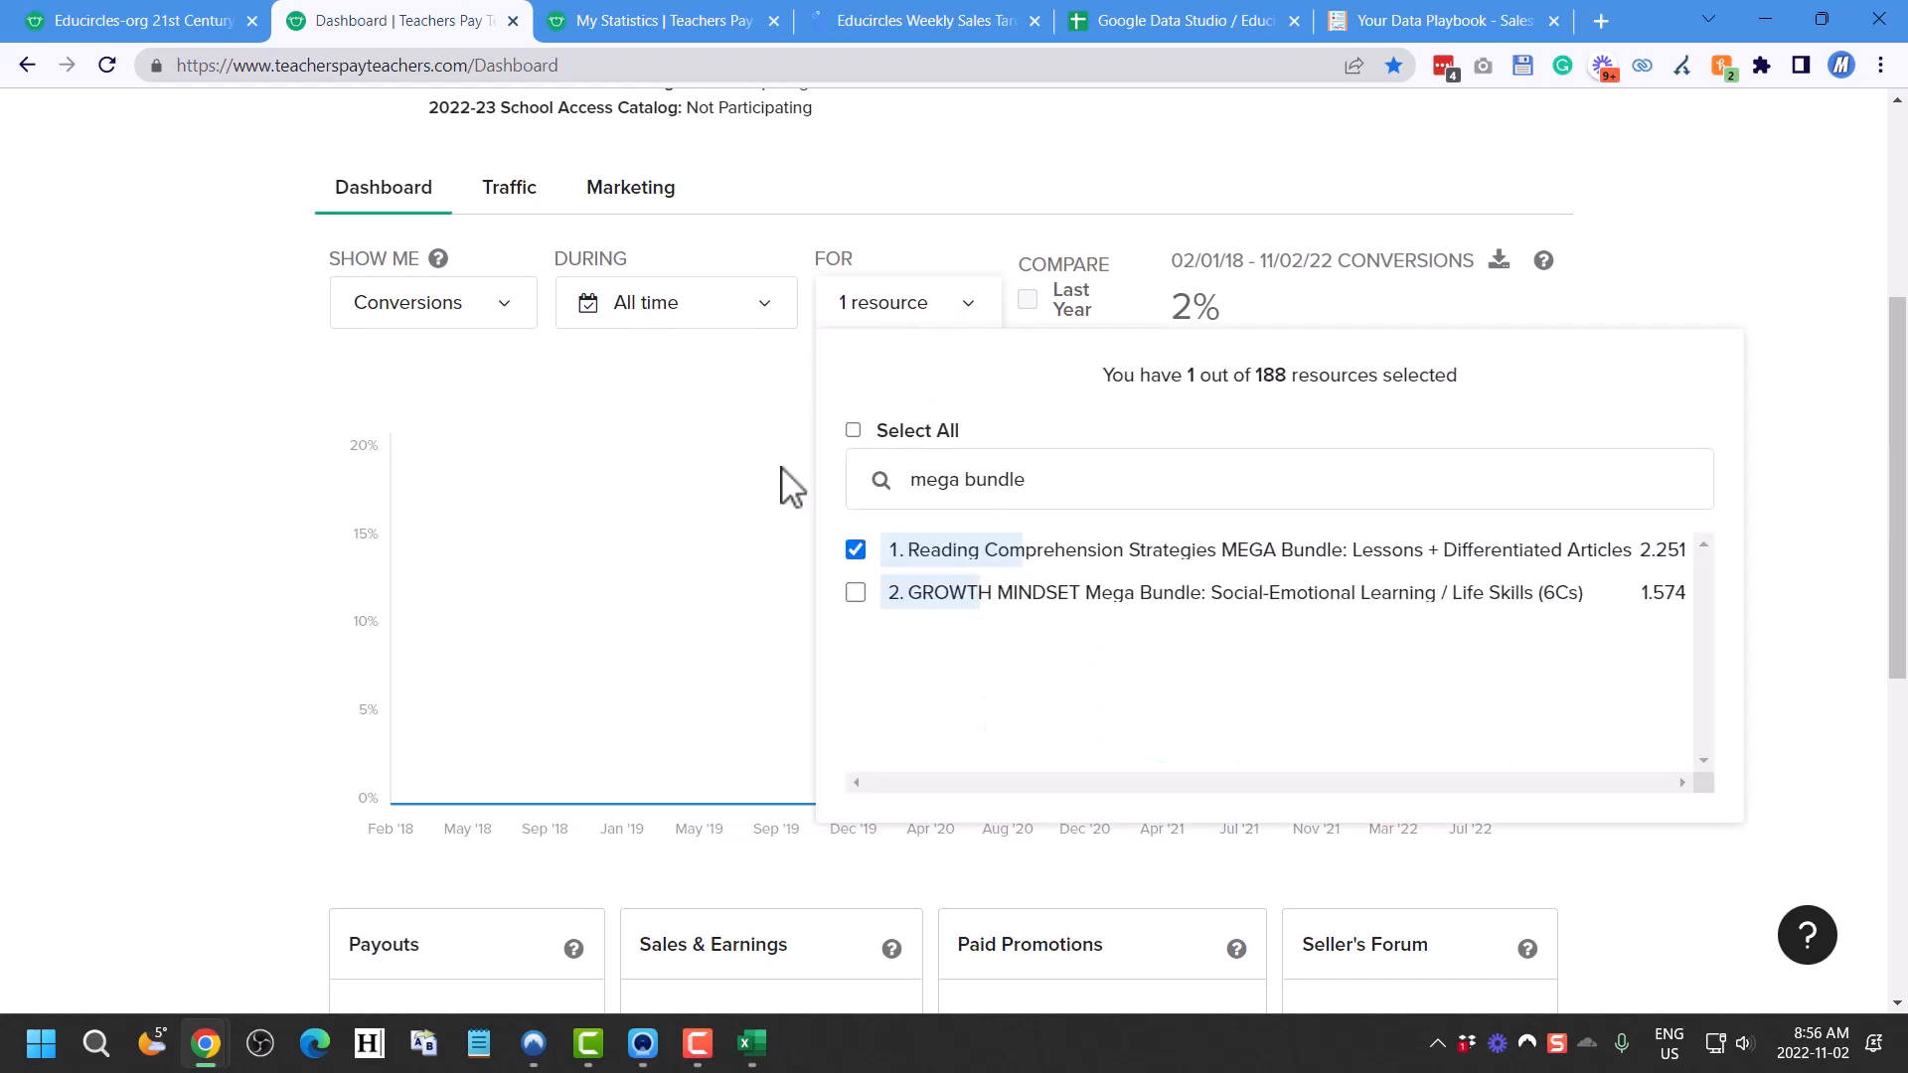
click(676, 303)
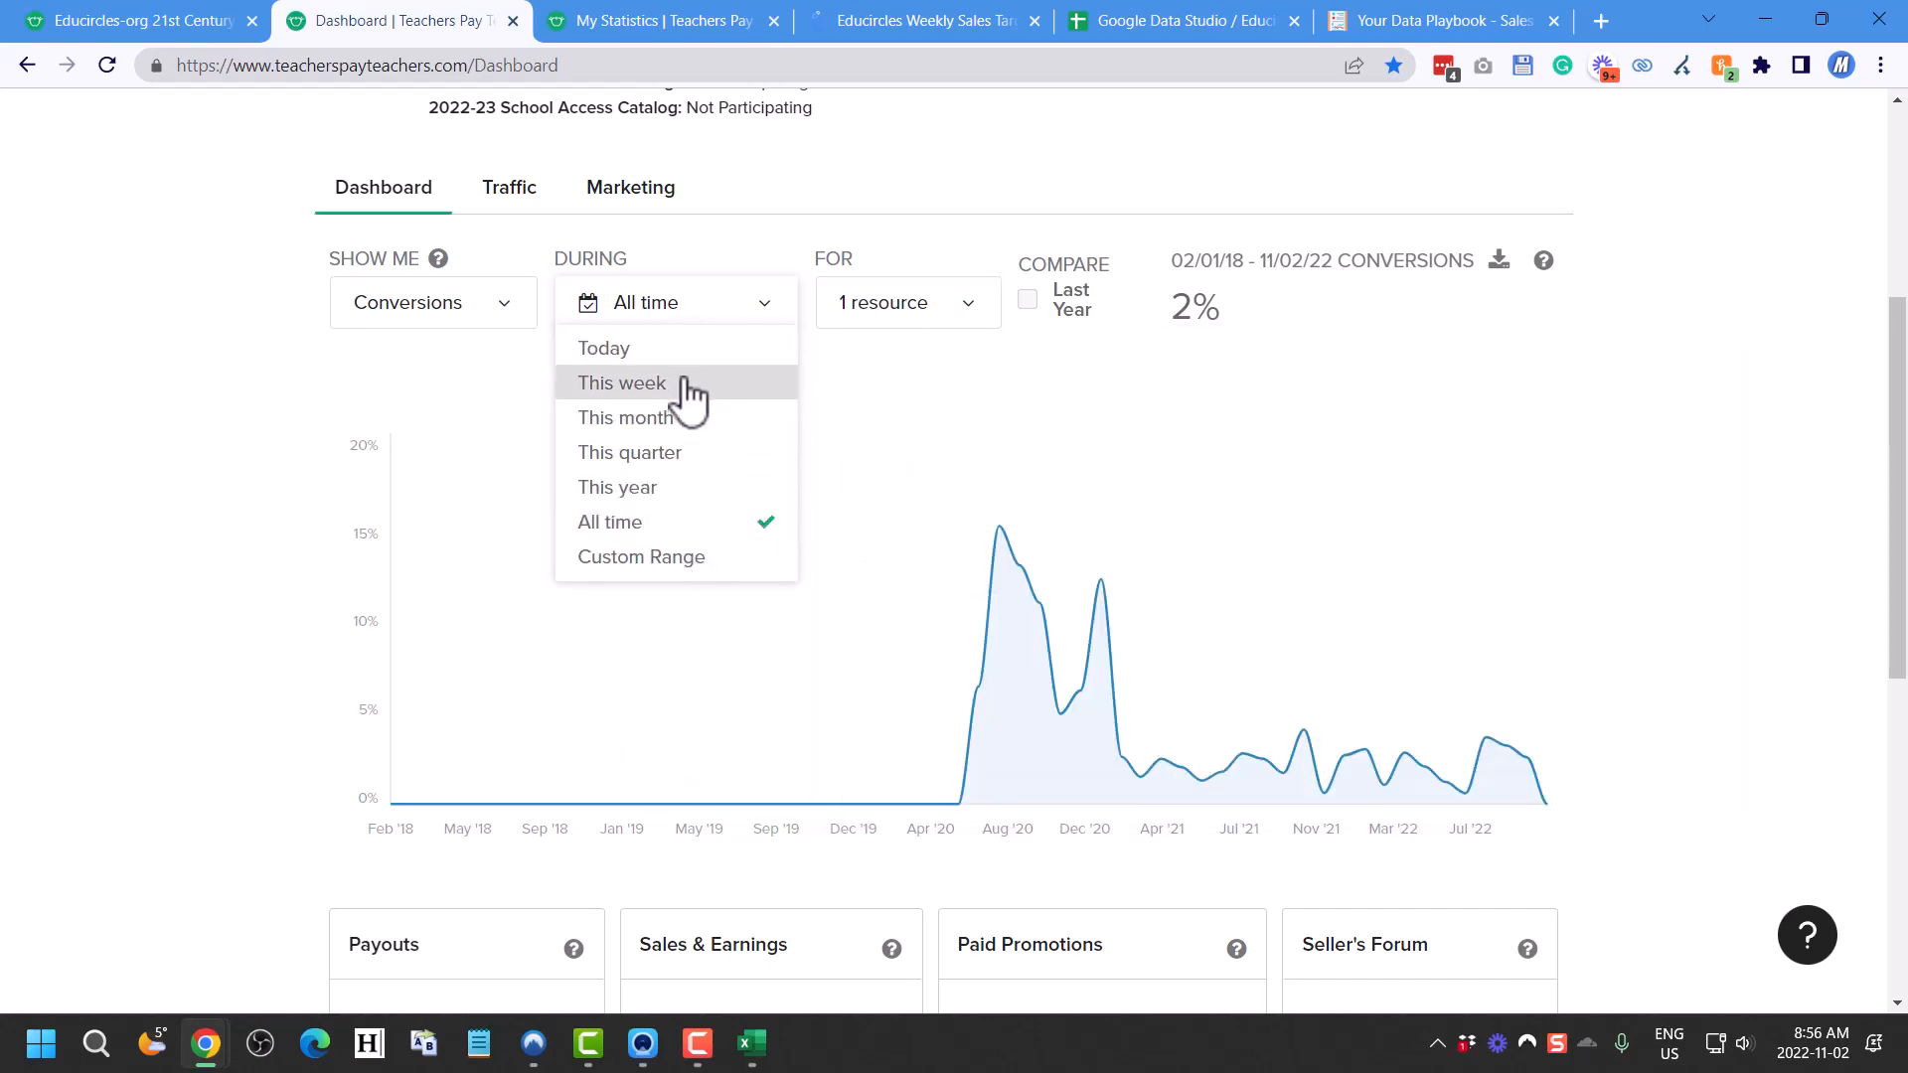
click(620, 382)
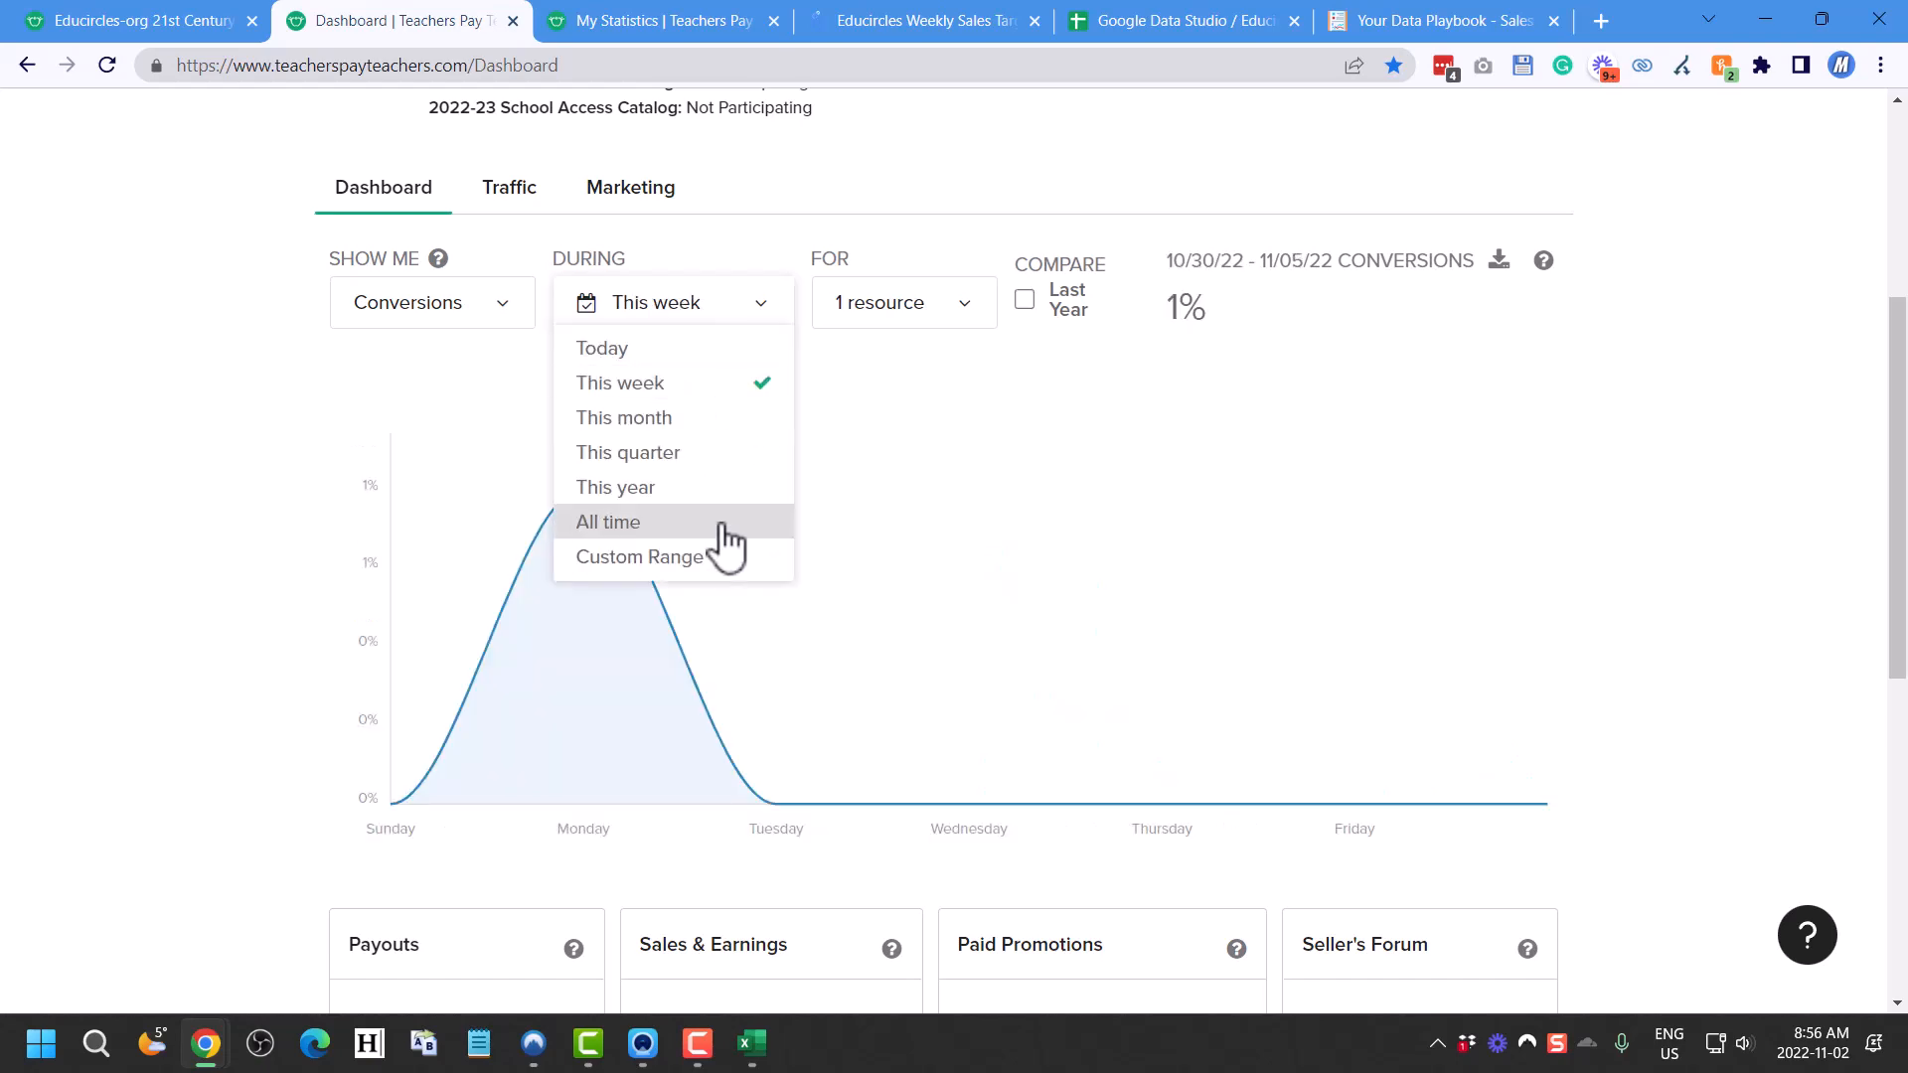
click(638, 557)
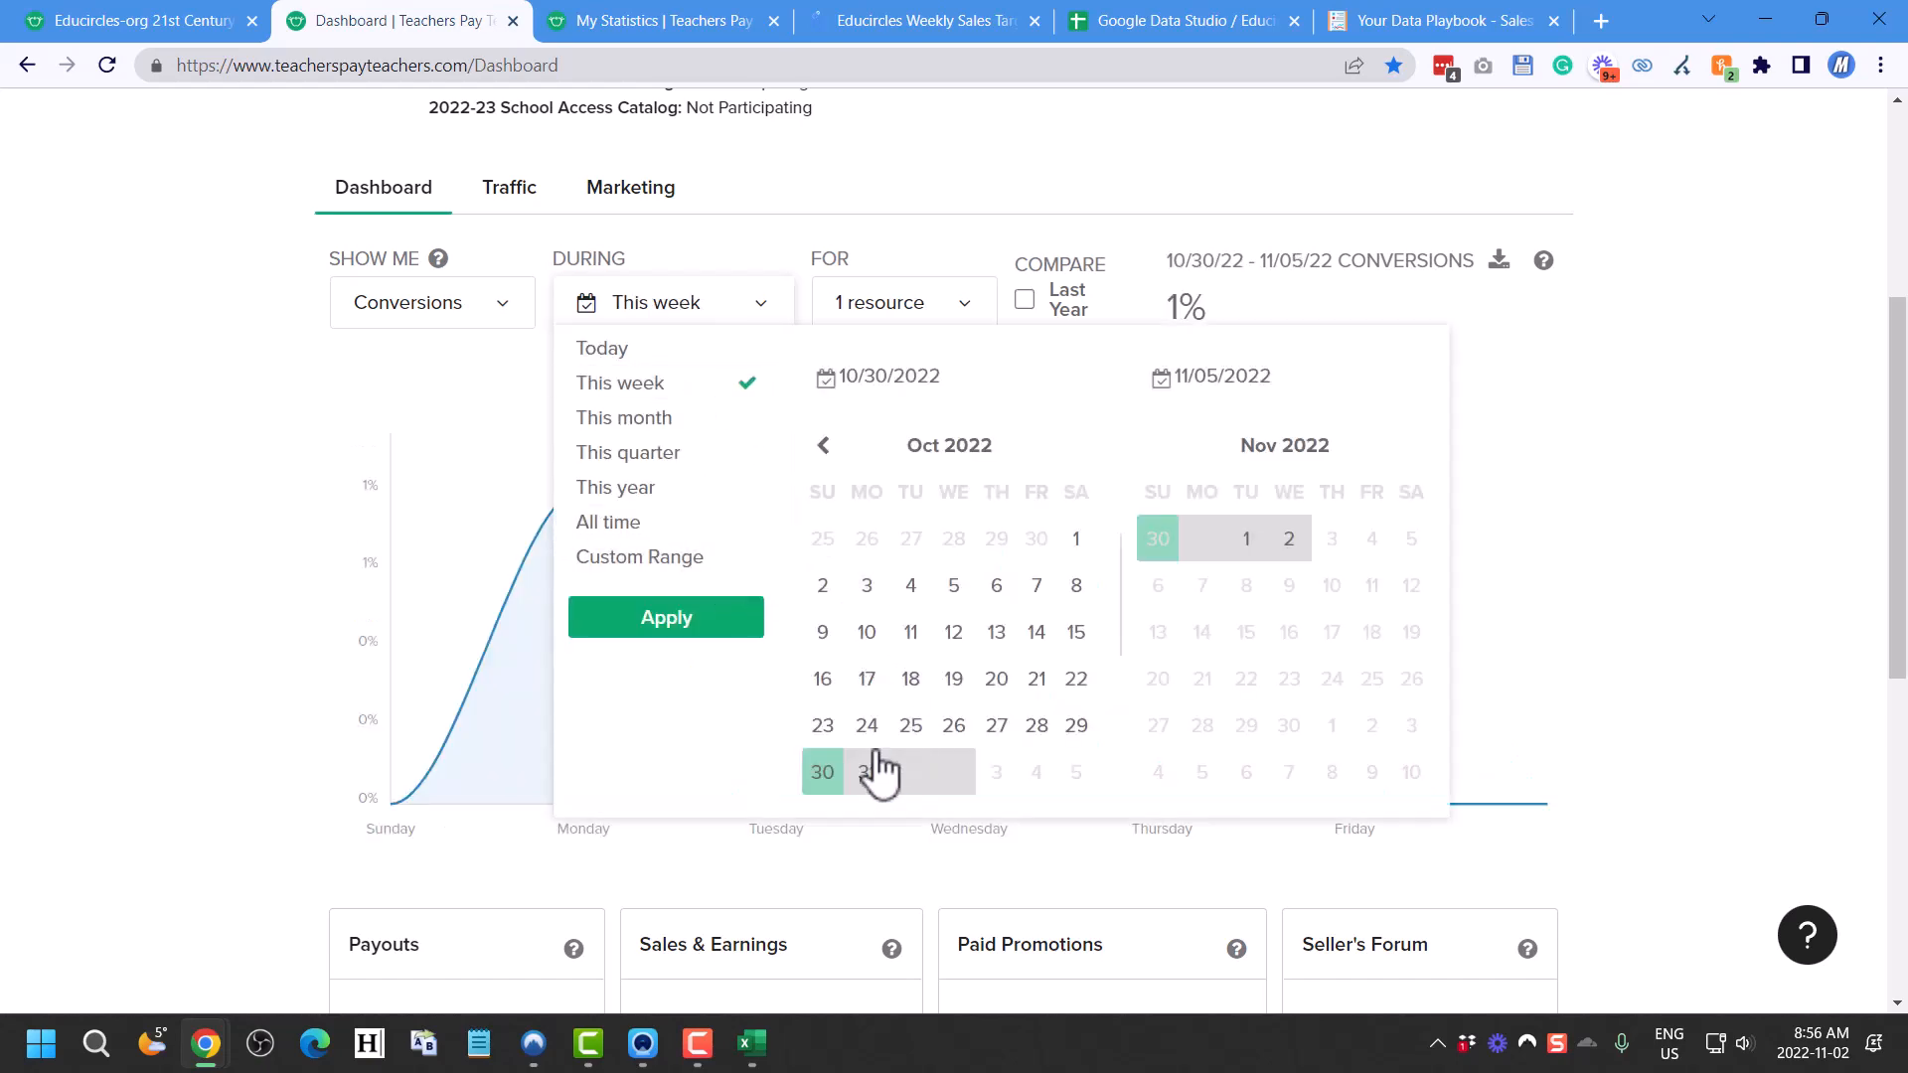
Check the report's week and start the custom range on October 23, 2022
click(919, 20)
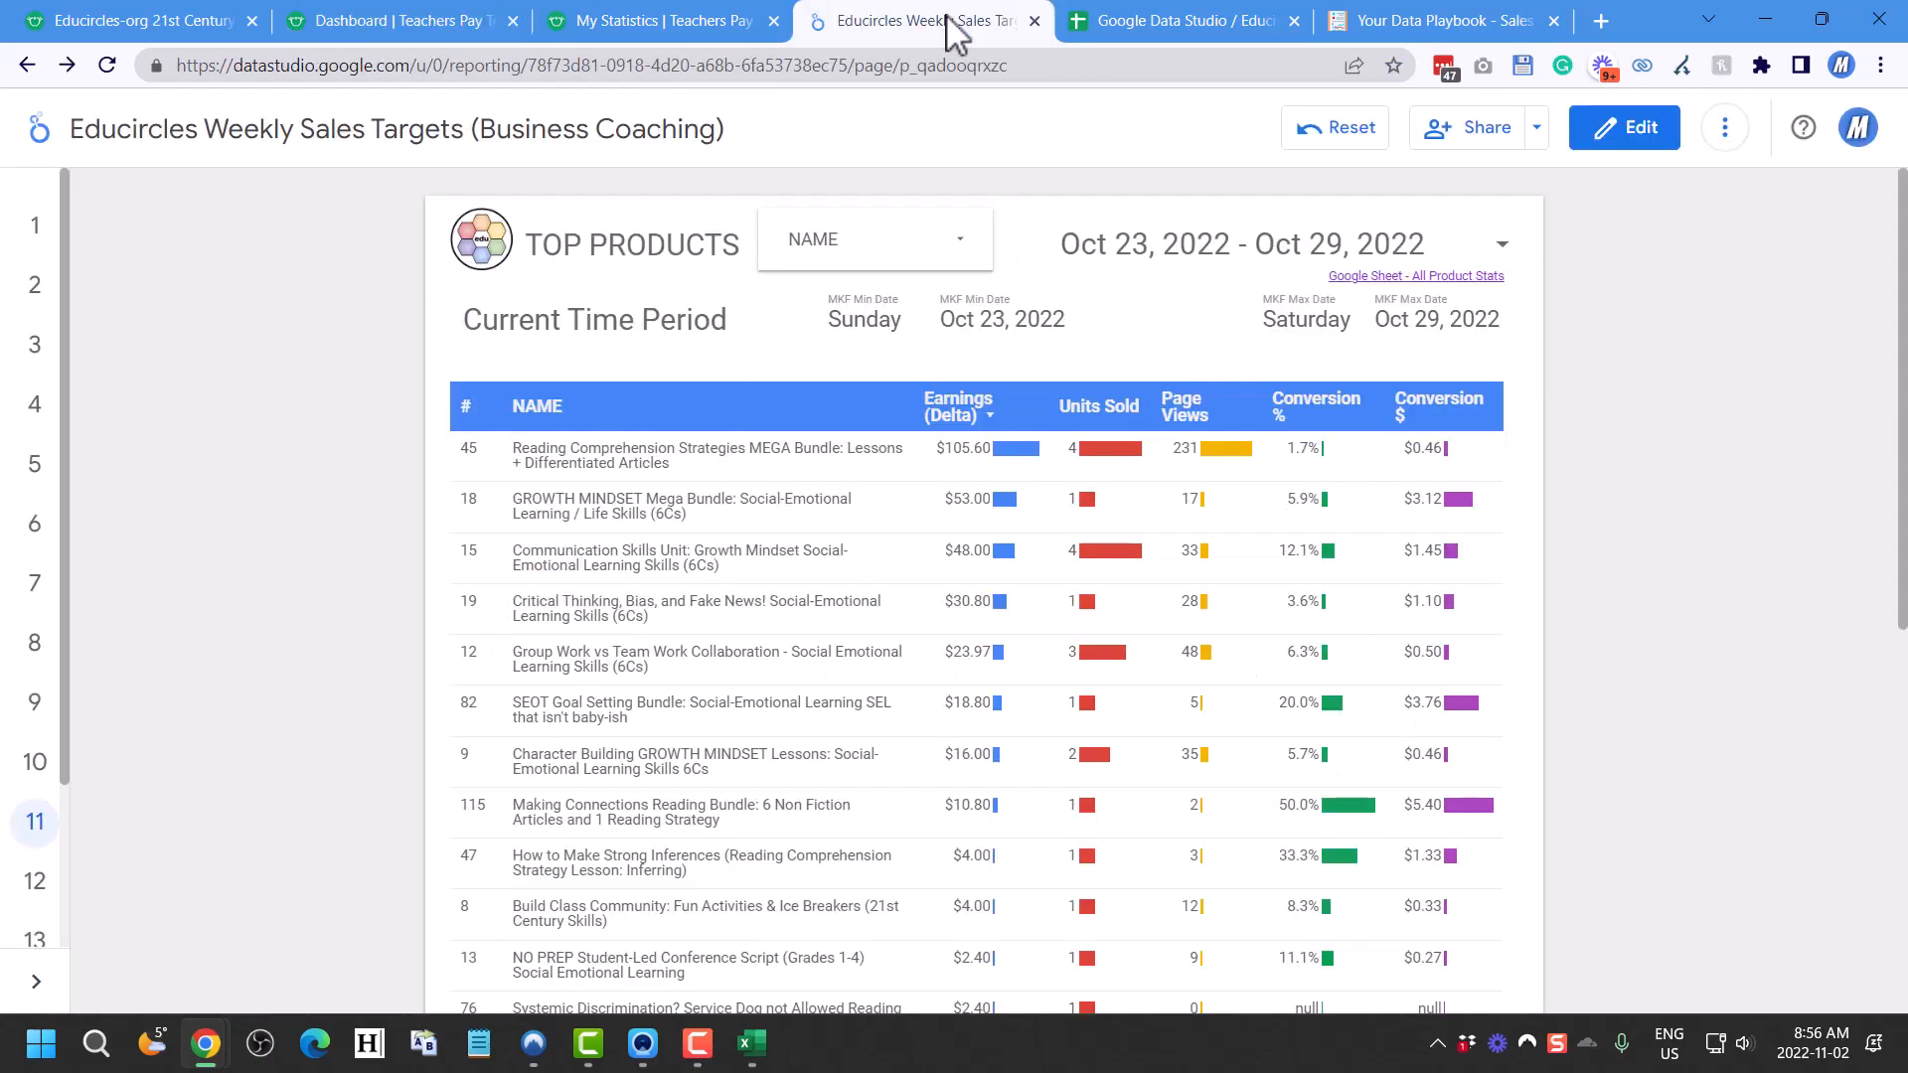
click(402, 20)
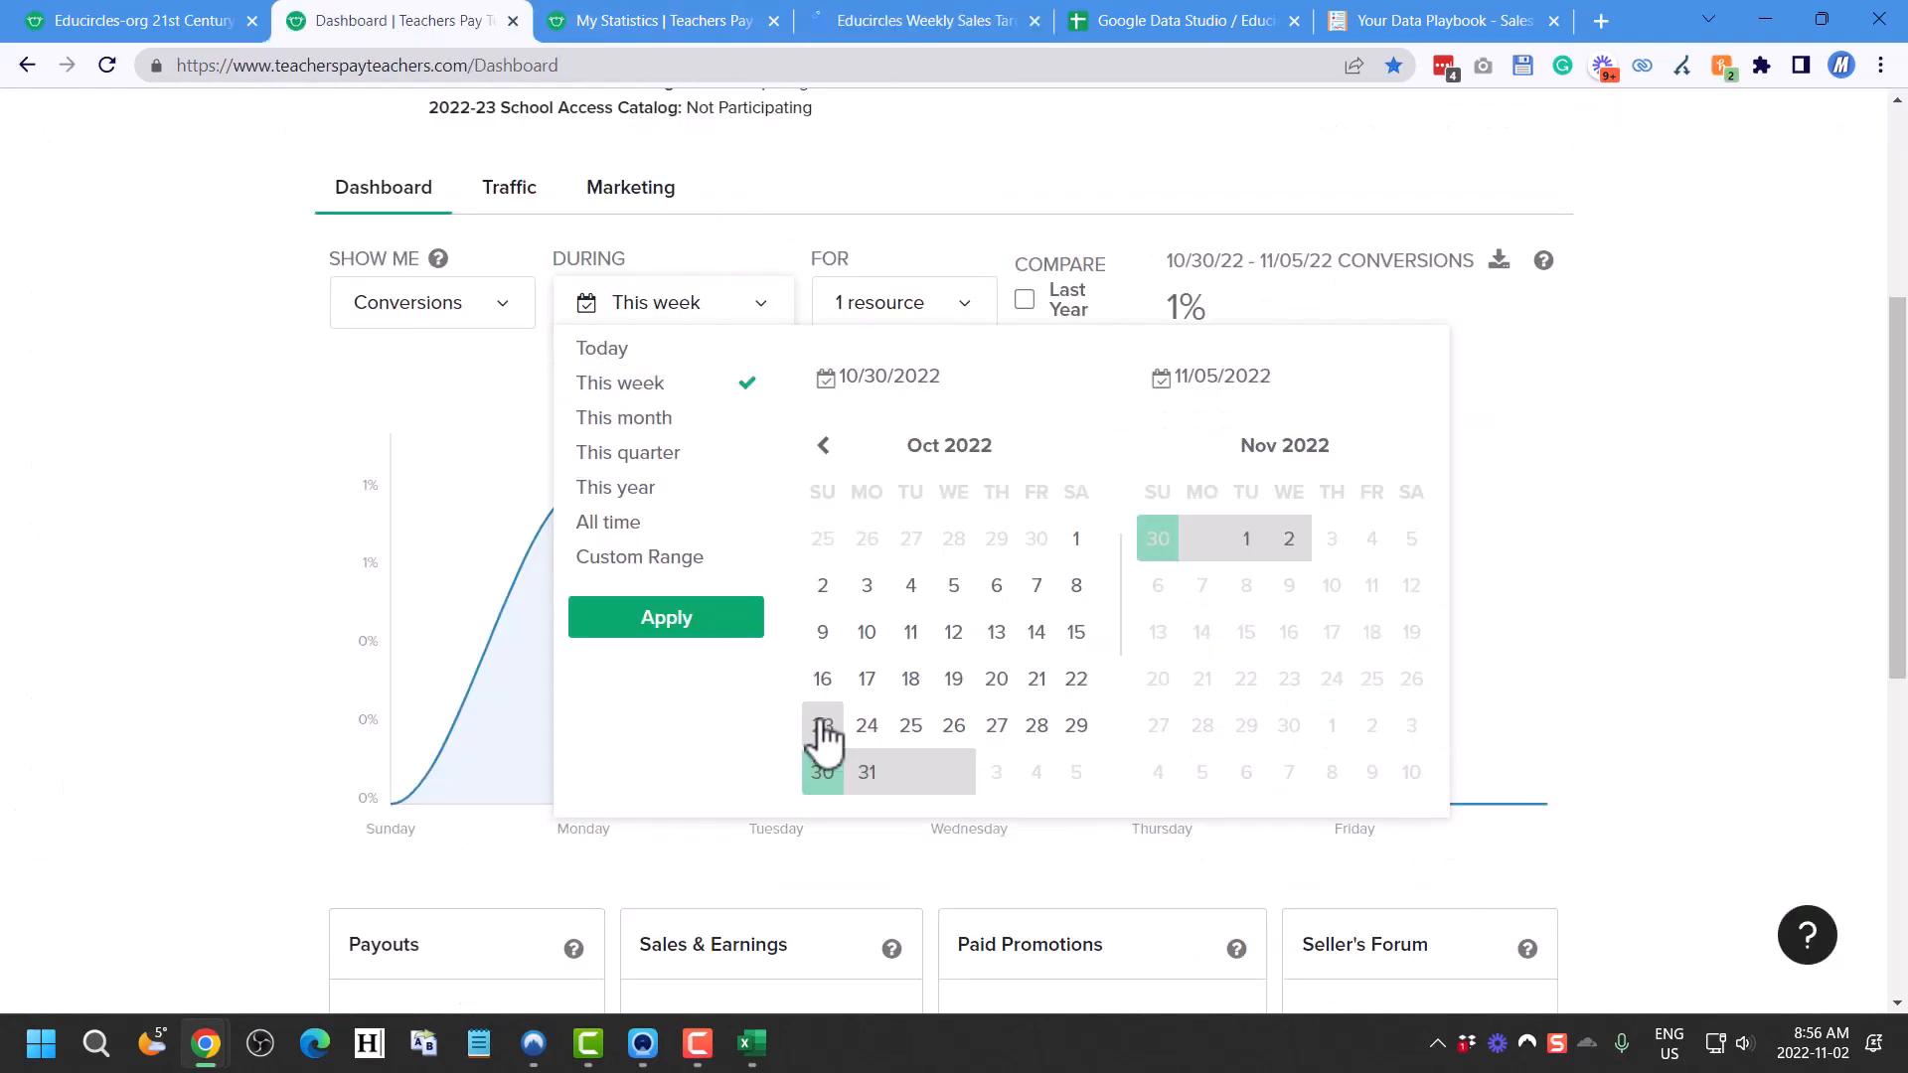
click(821, 723)
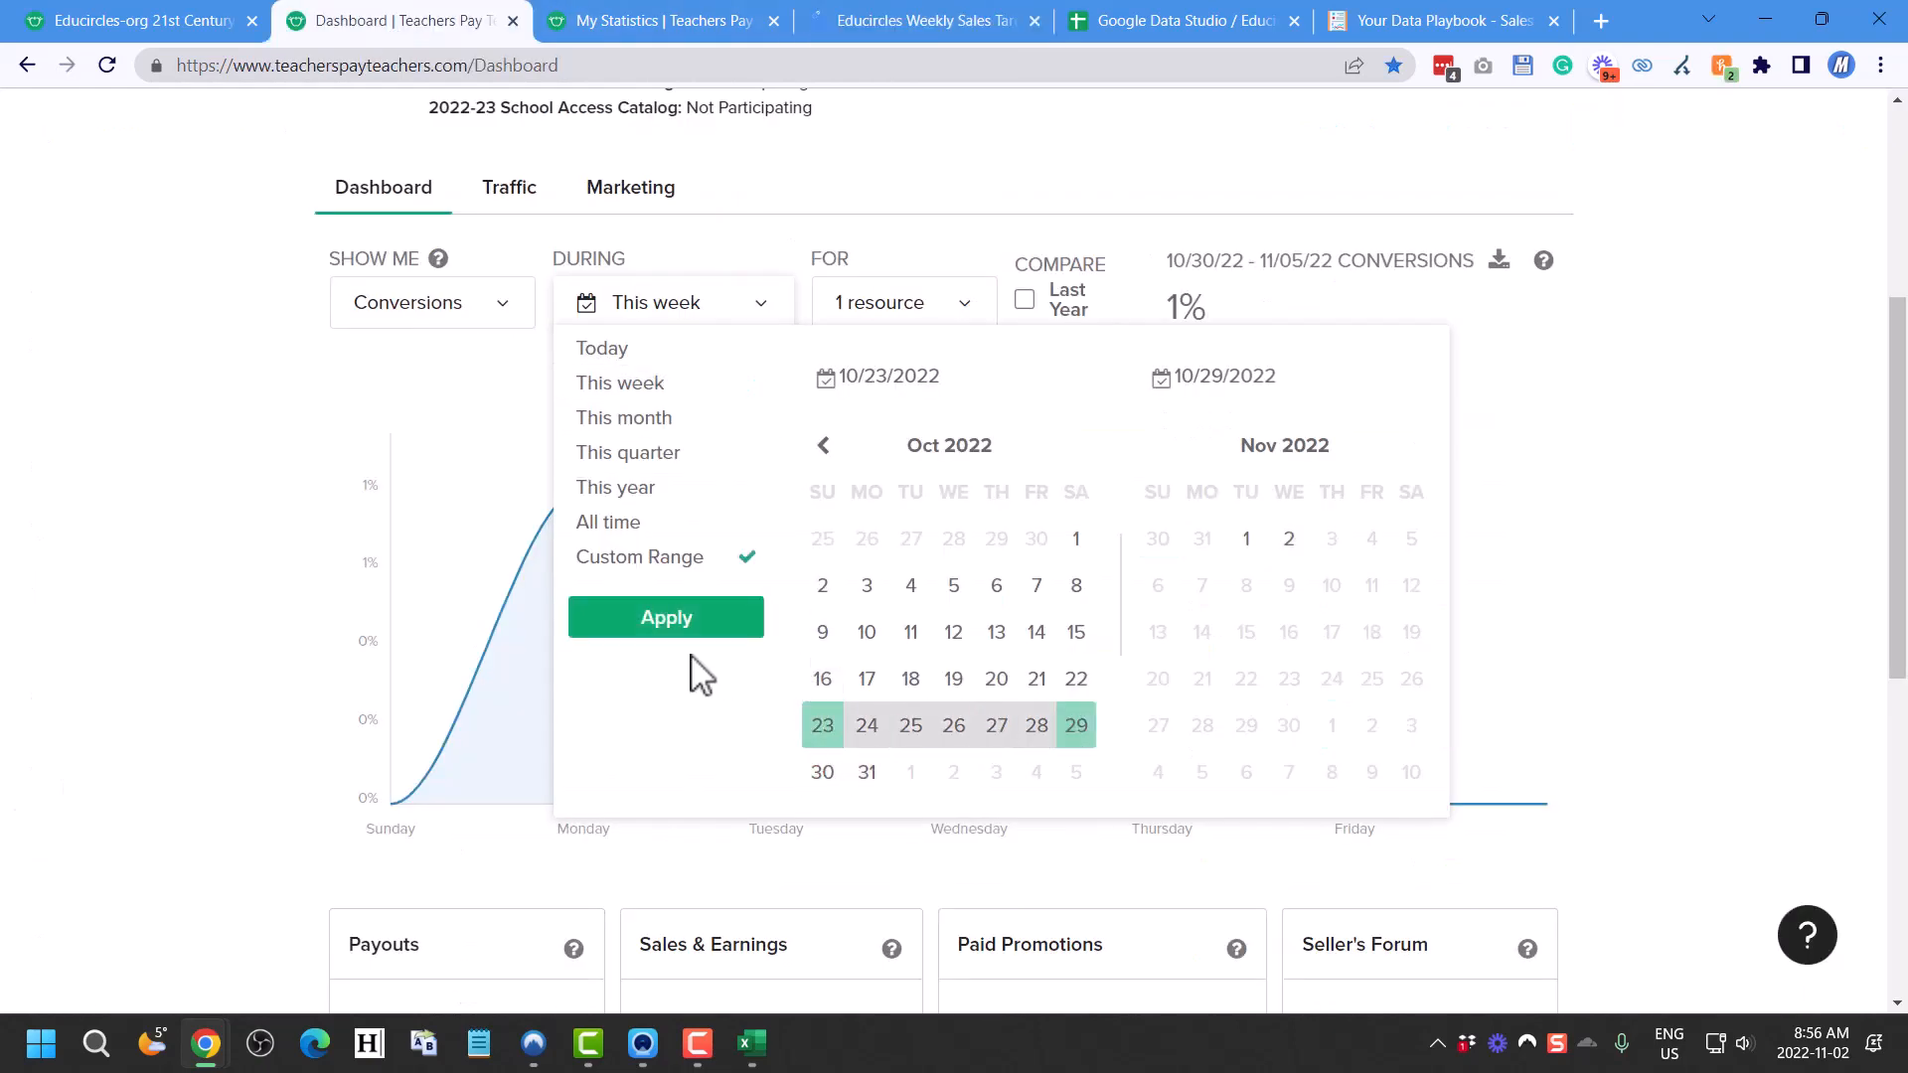